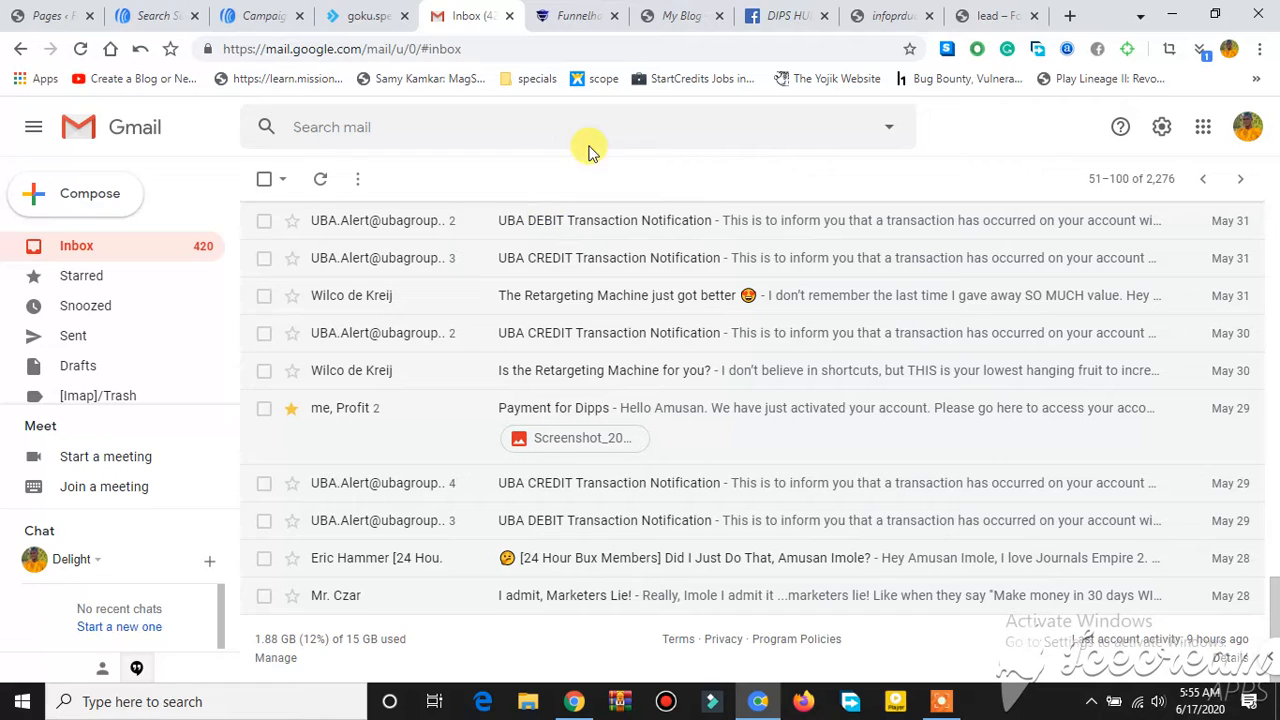
mouse_move(570, 184)
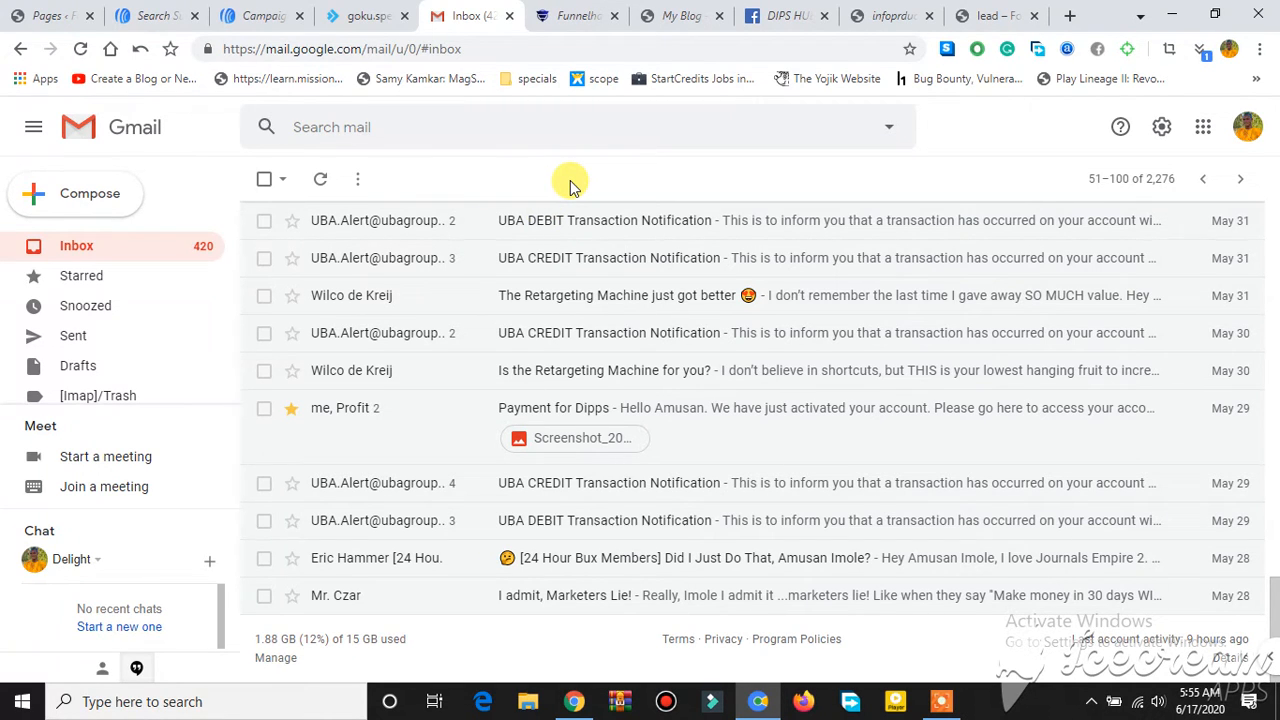
mouse_move(520, 164)
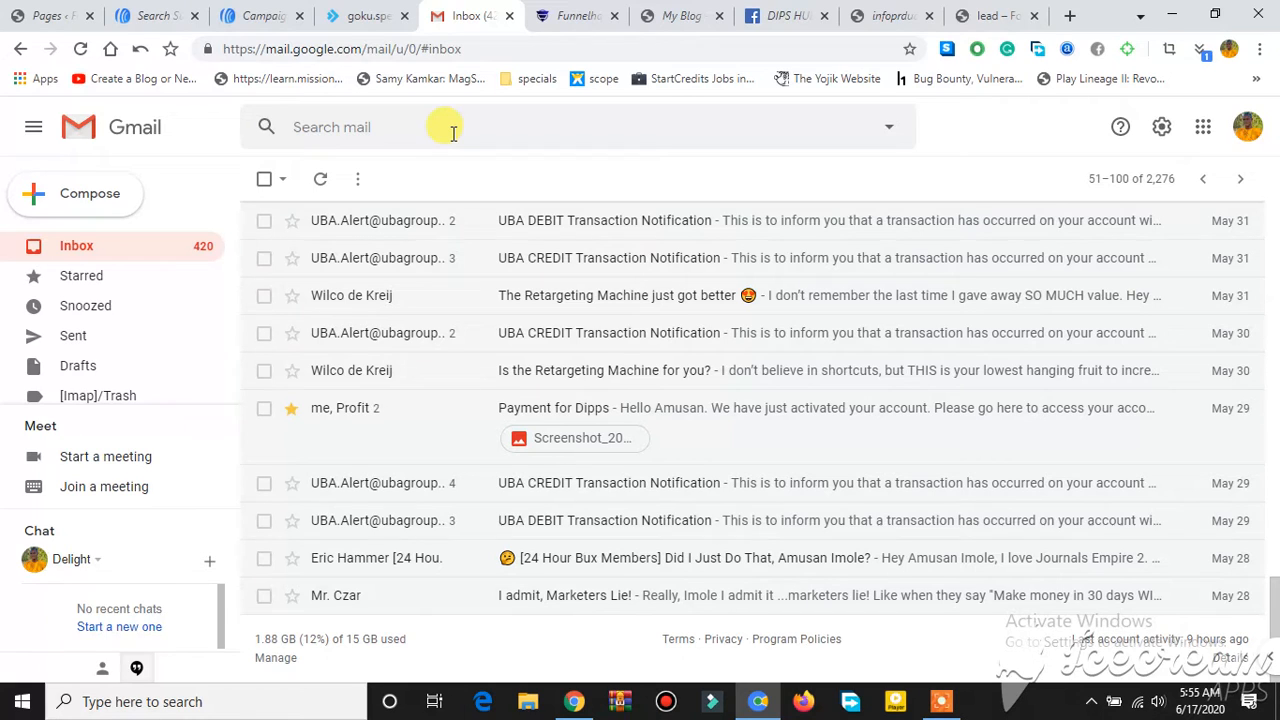
mouse_move(576, 168)
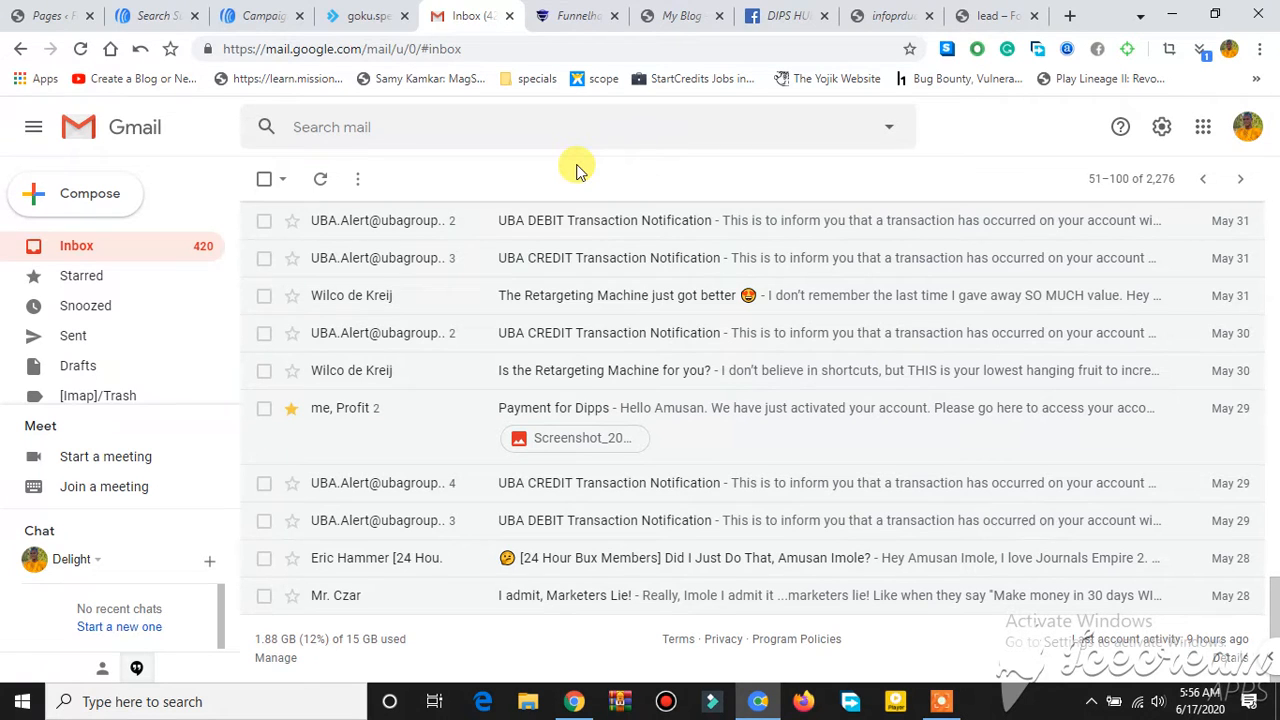
mouse_move(400, 120)
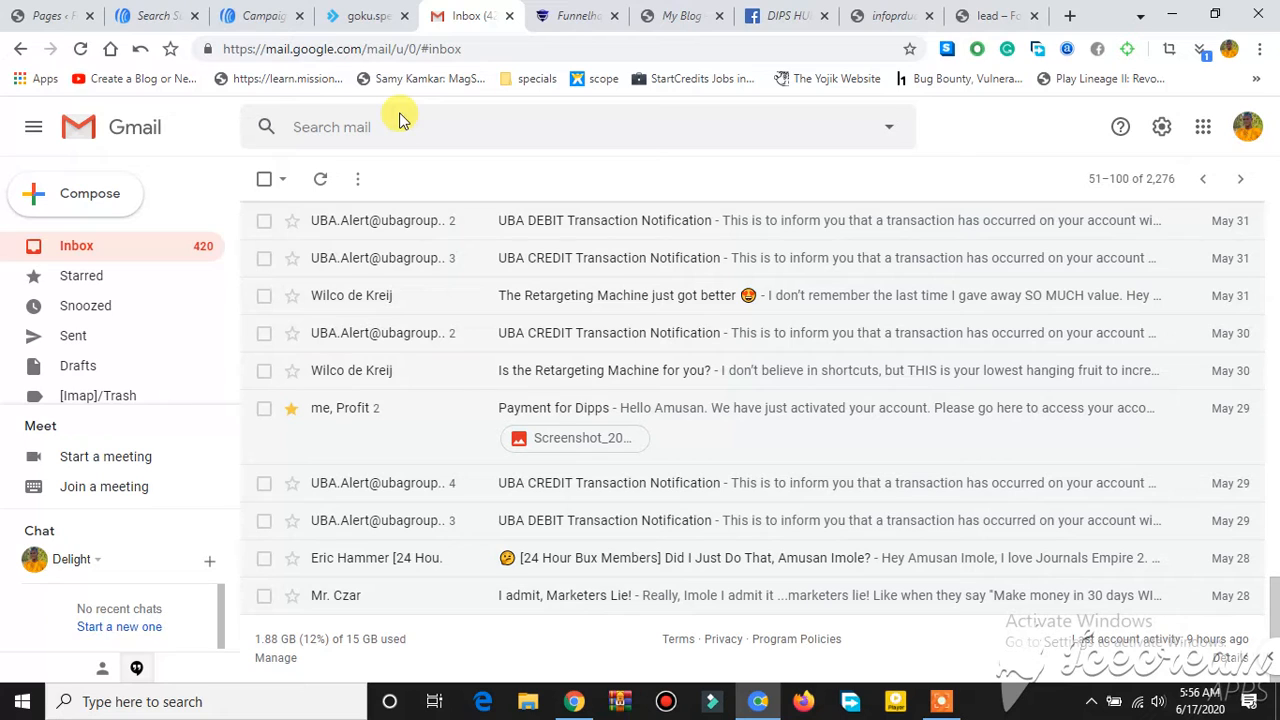
mouse_move(498, 296)
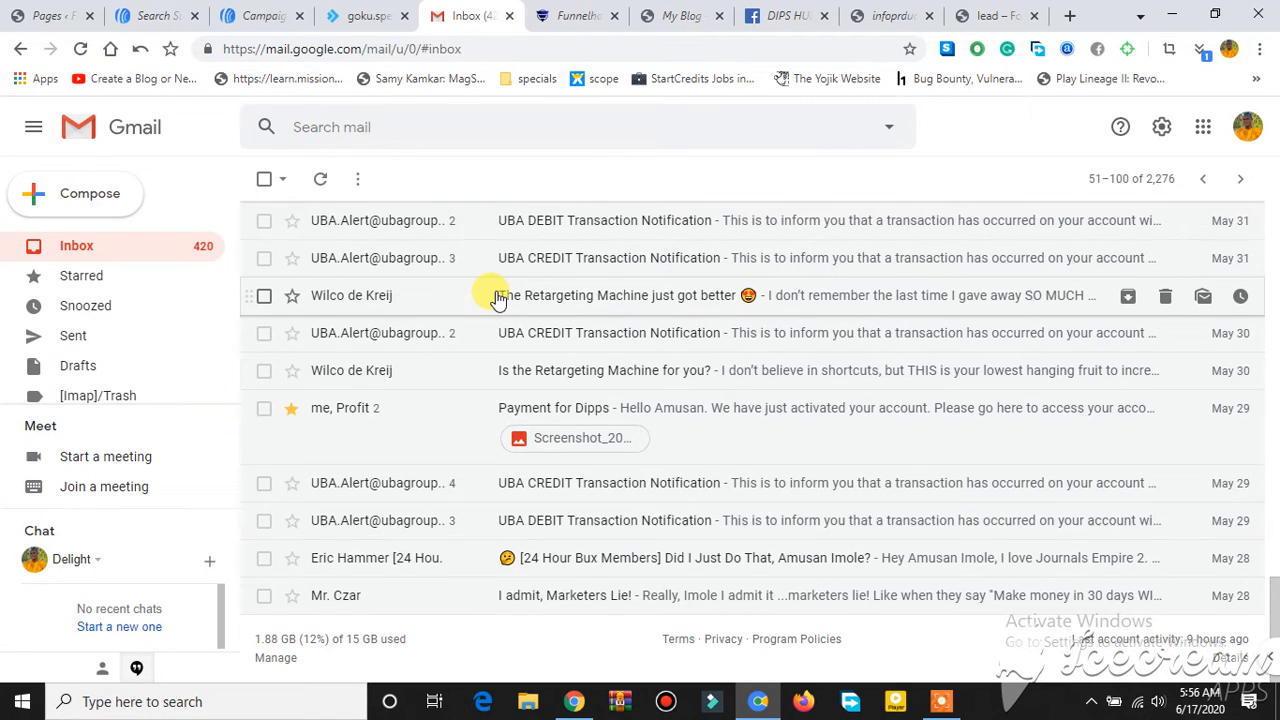
mouse_move(368, 408)
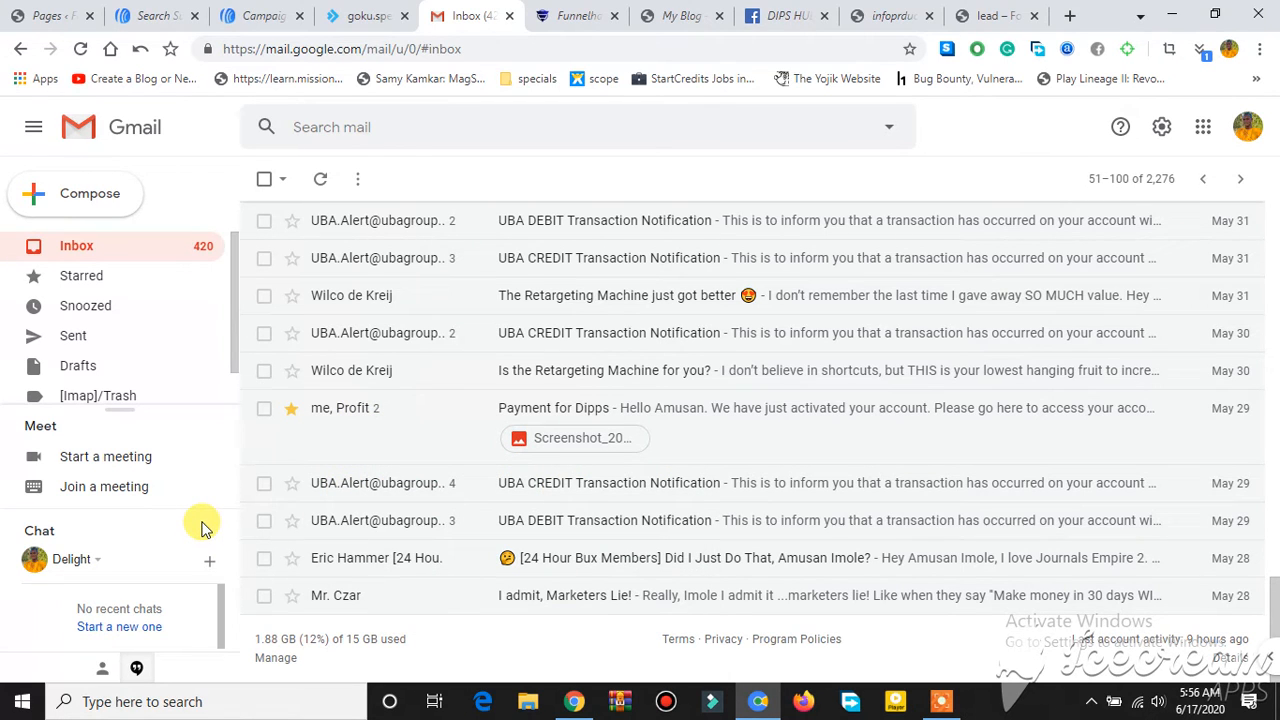
mouse_move(416, 558)
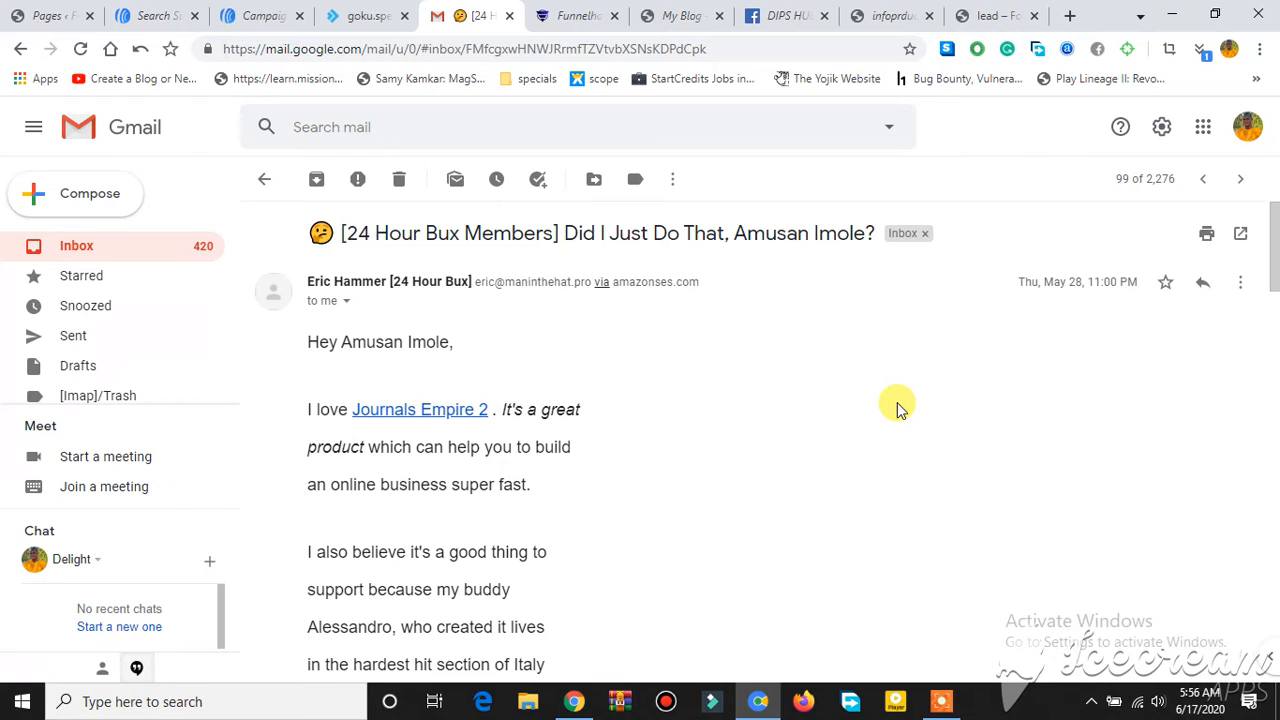
mouse_move(470, 304)
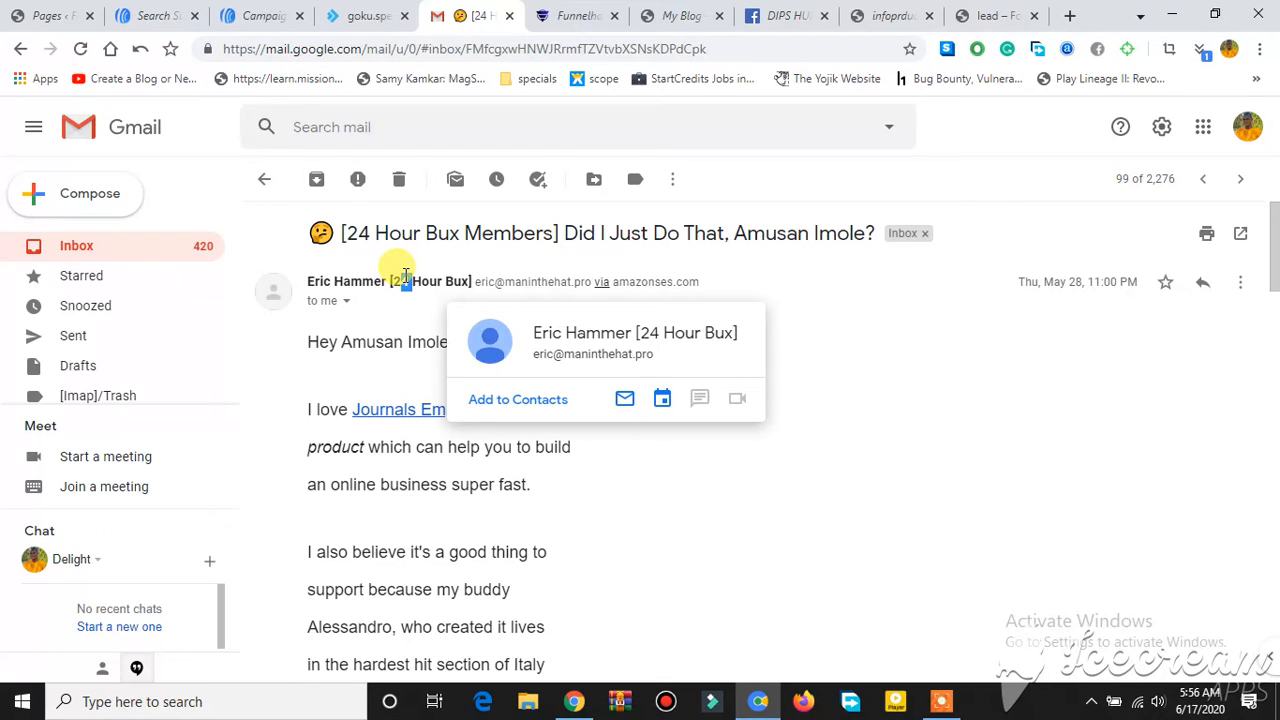
mouse_move(516, 400)
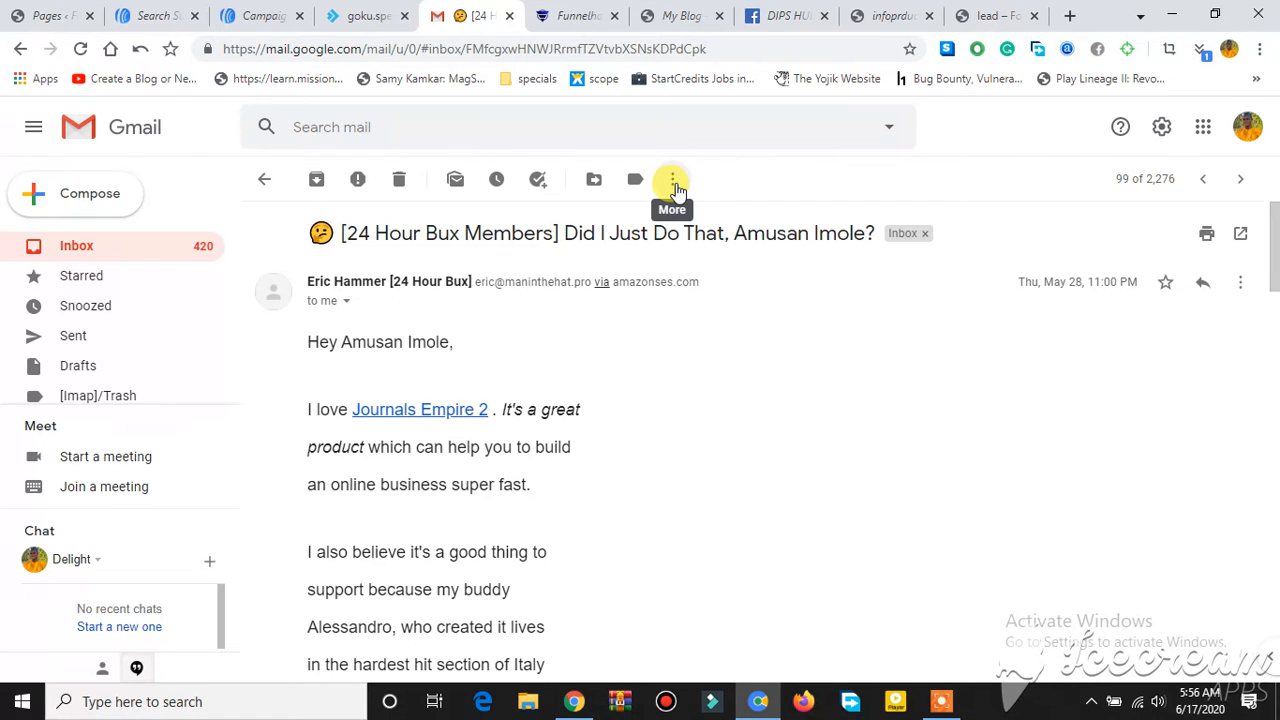
From the message's More menu choose 'Filter messages like these', pre-filling the sender's address
right_click(672, 180)
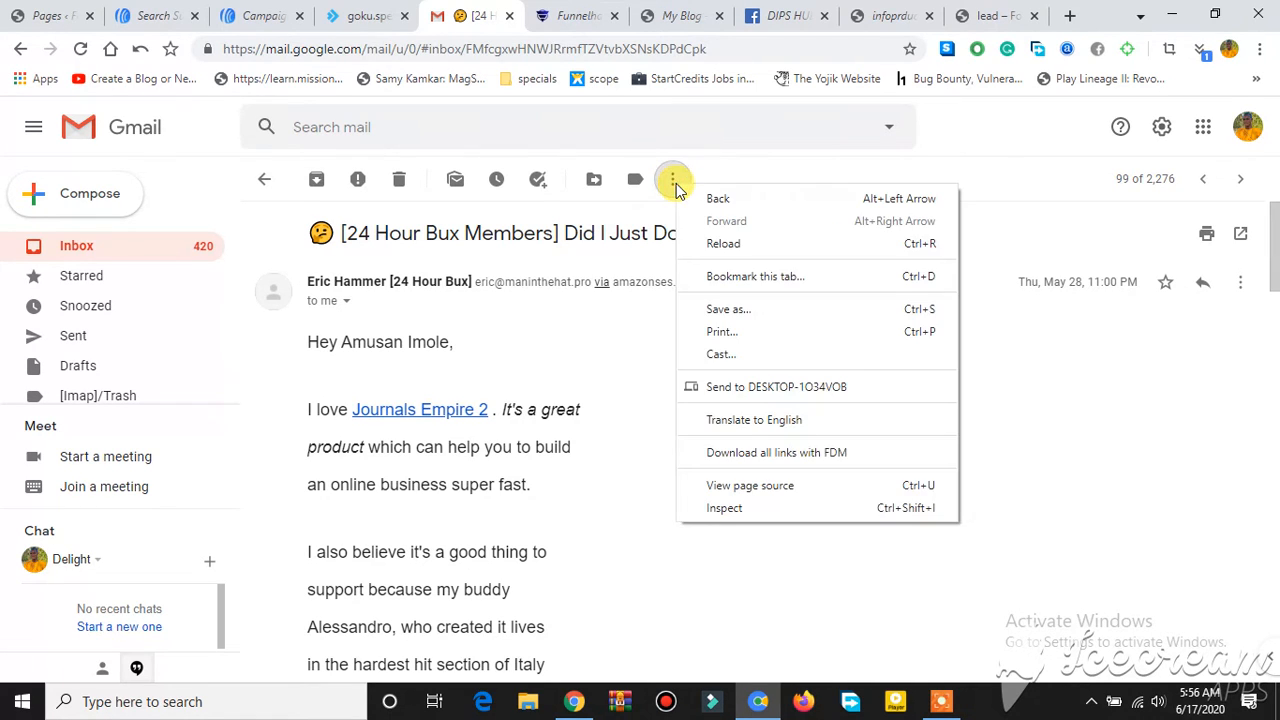
mouse_move(670, 184)
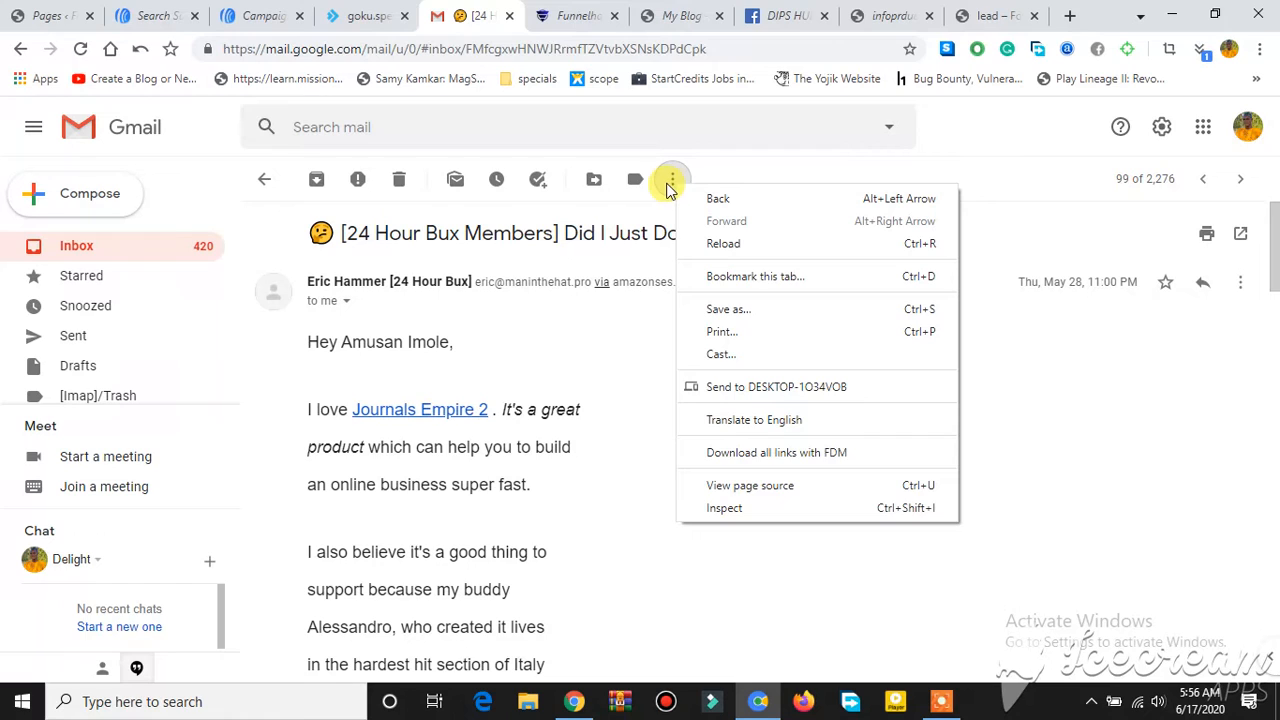
click(672, 180)
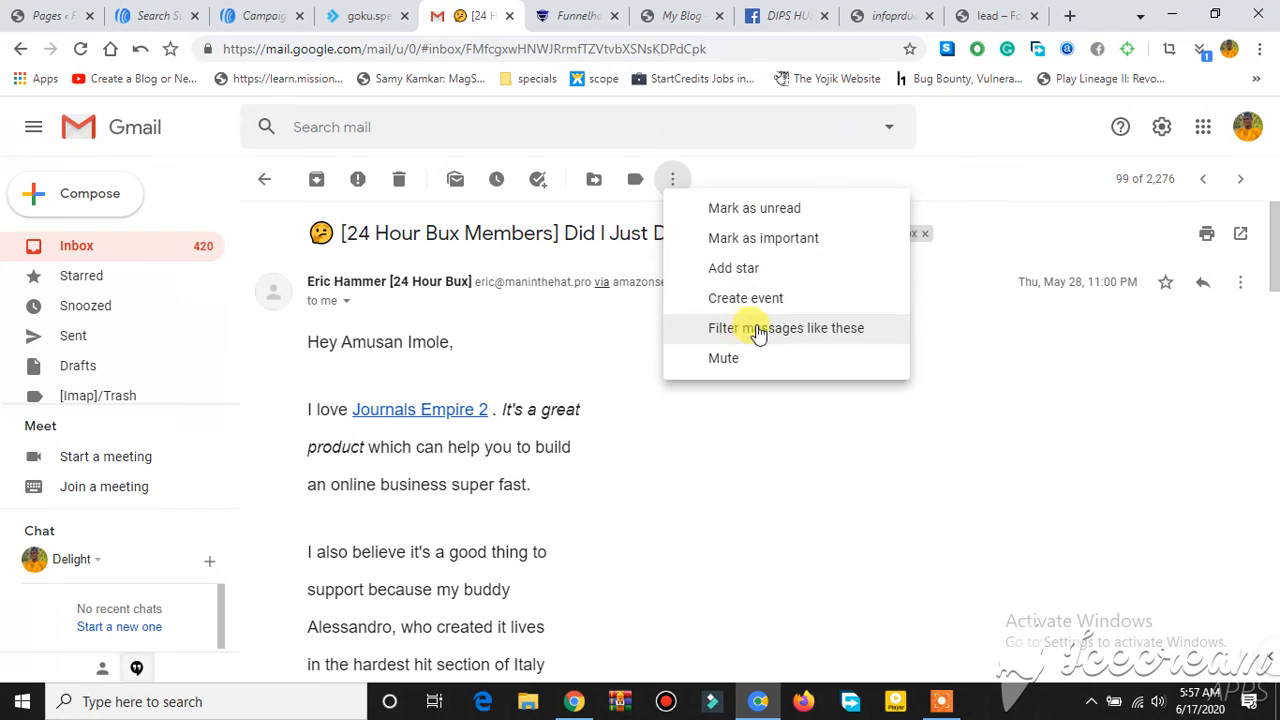
mouse_move(796, 336)
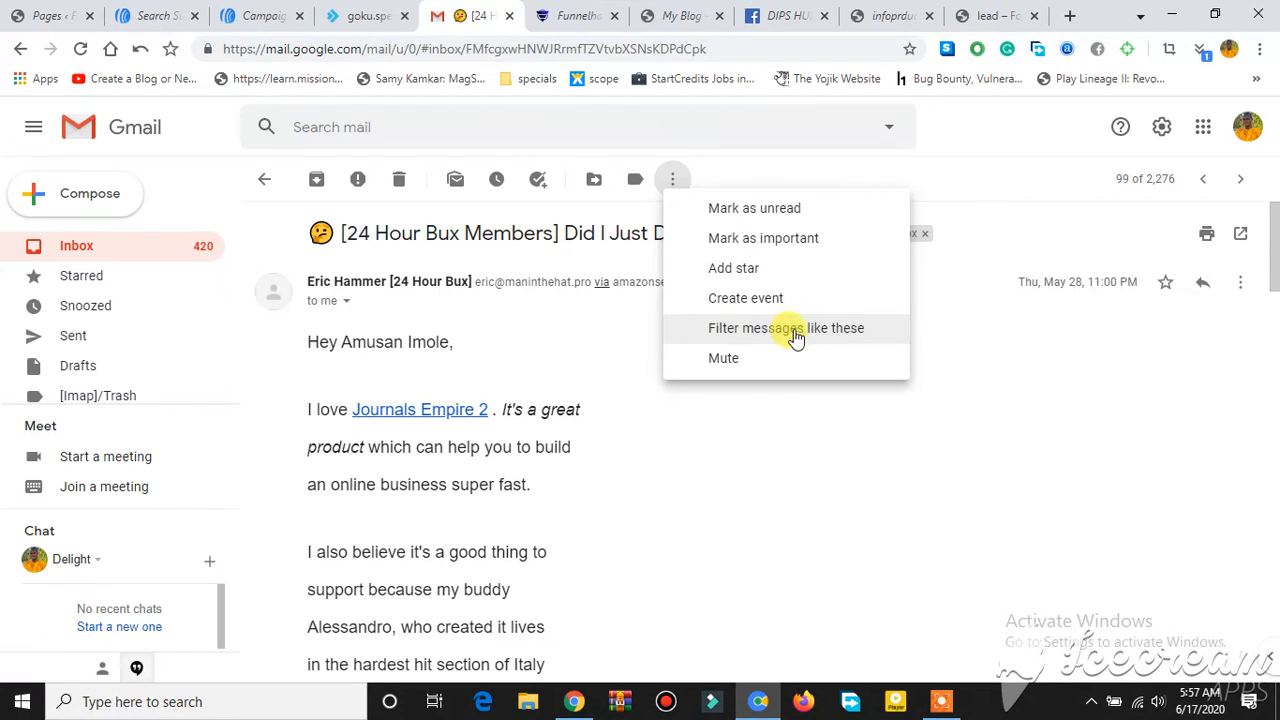
click(786, 328)
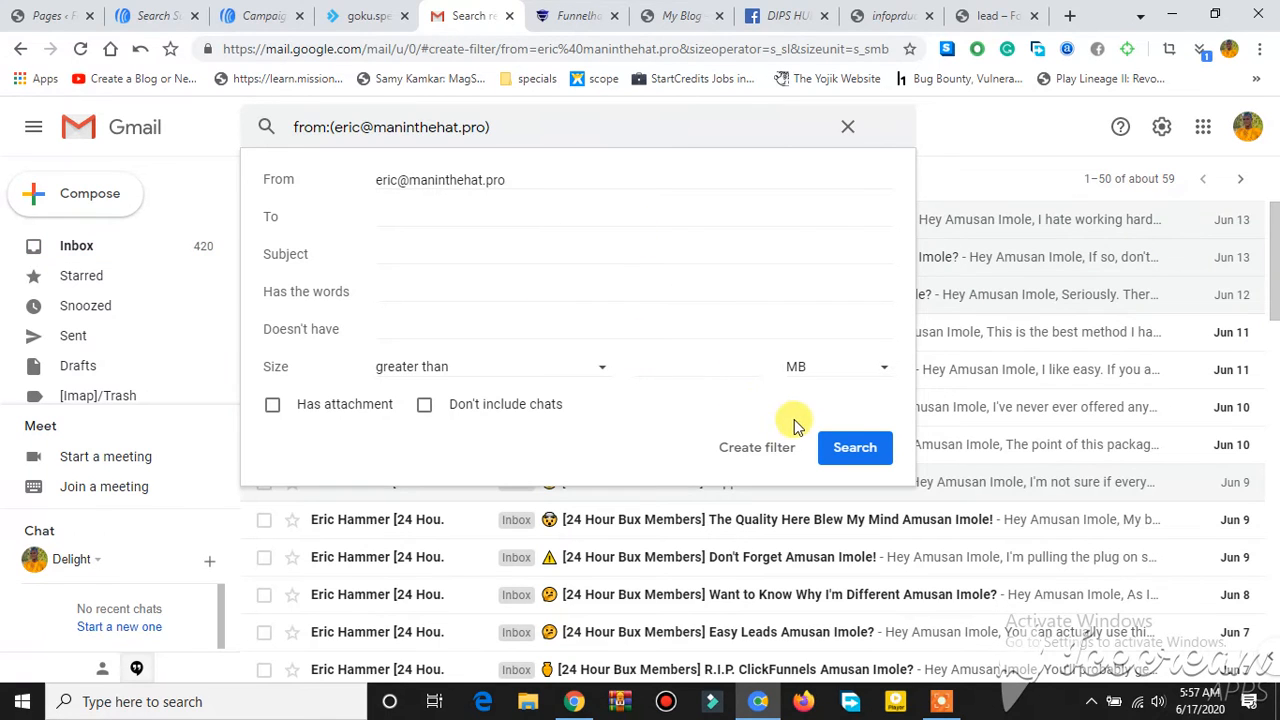
mouse_move(756, 448)
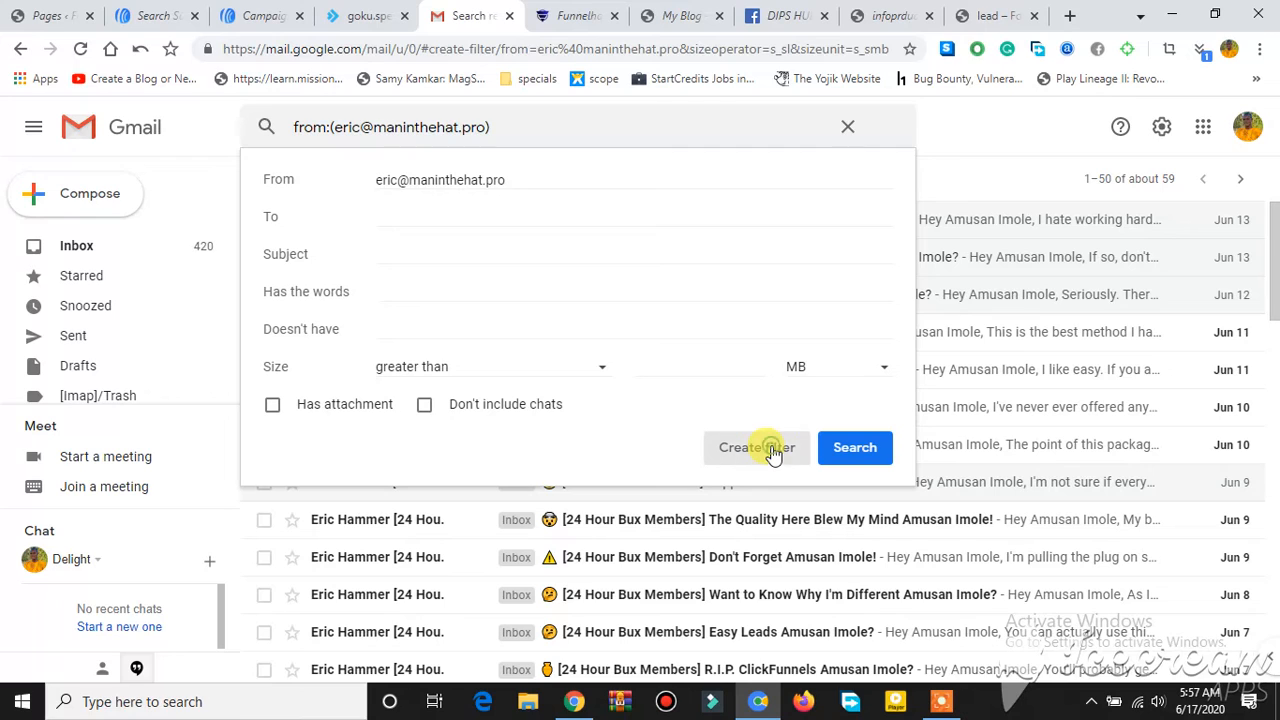
Accept the sender criterion and continue to the filter's action list
click(756, 448)
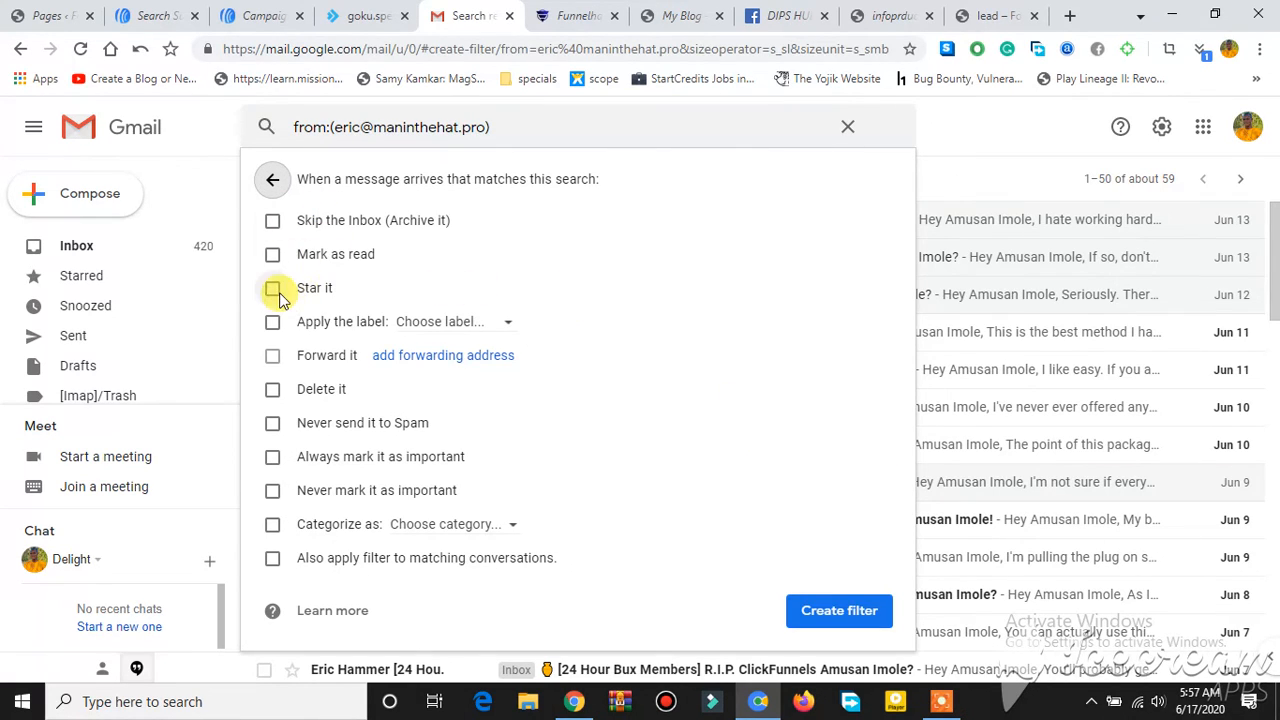
Create the filter with Star it, Always mark it as important, and Categorize as Primary
click(272, 288)
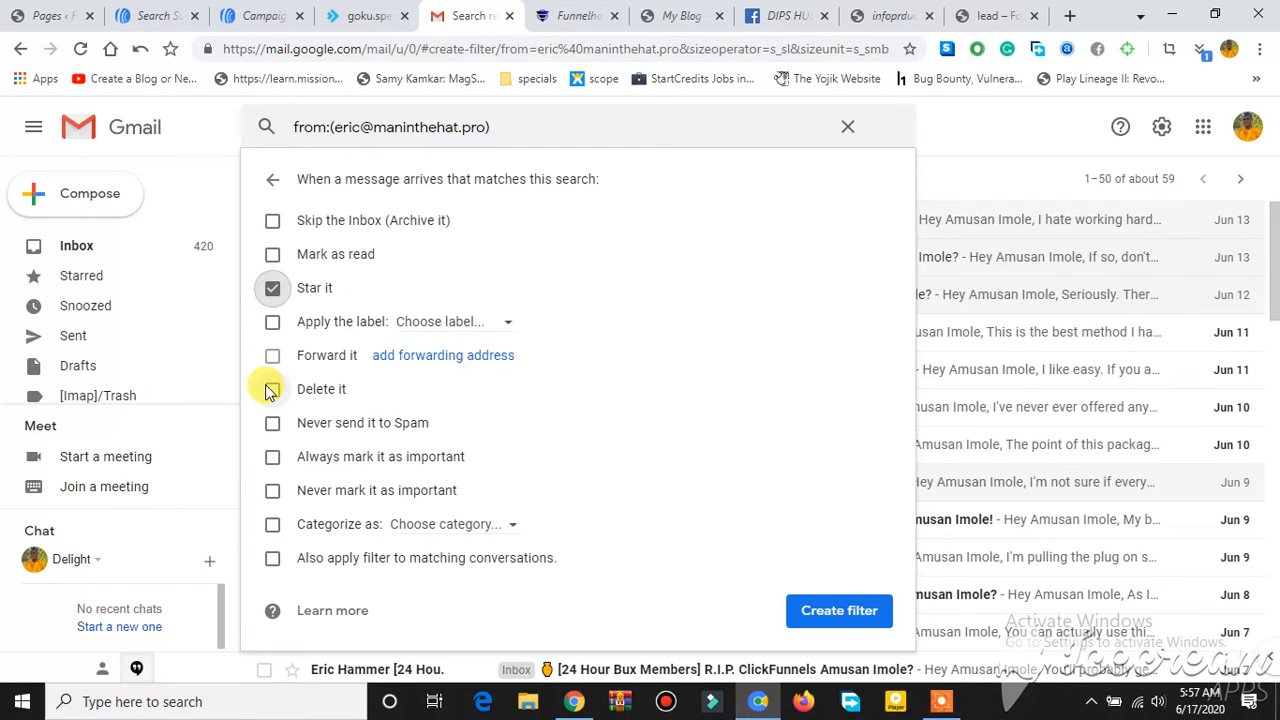
mouse_move(272, 456)
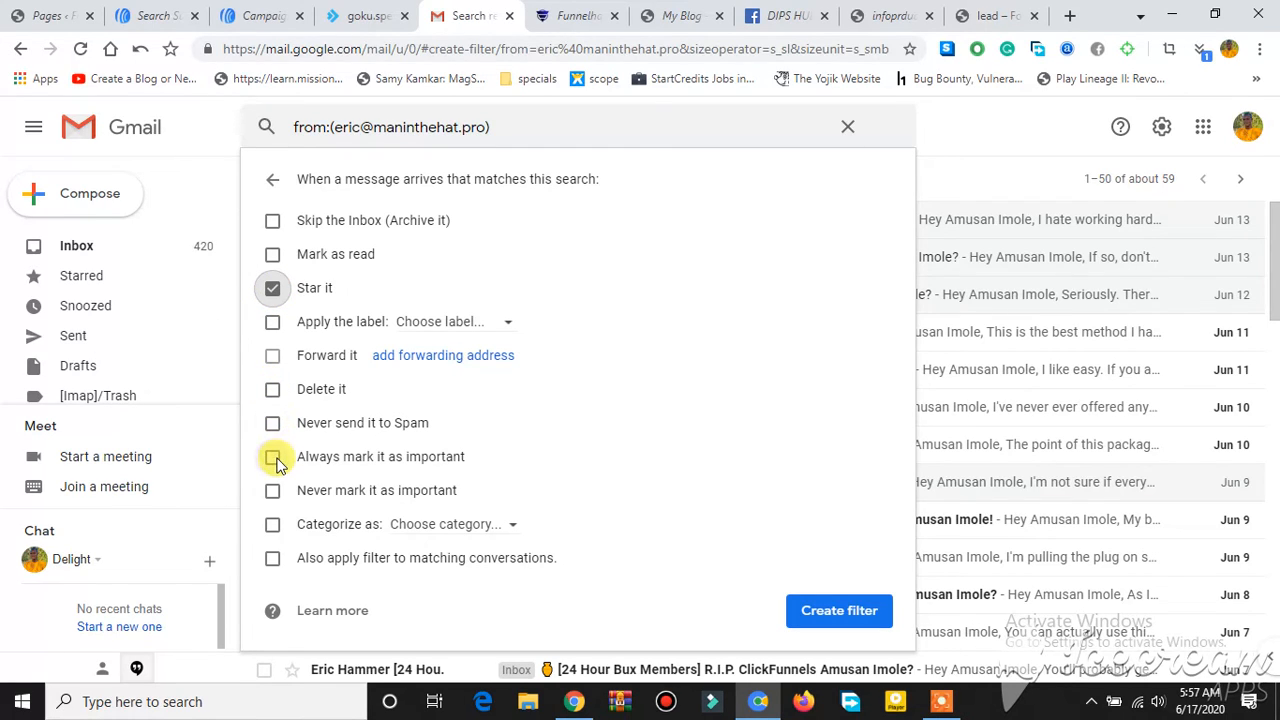
click(272, 456)
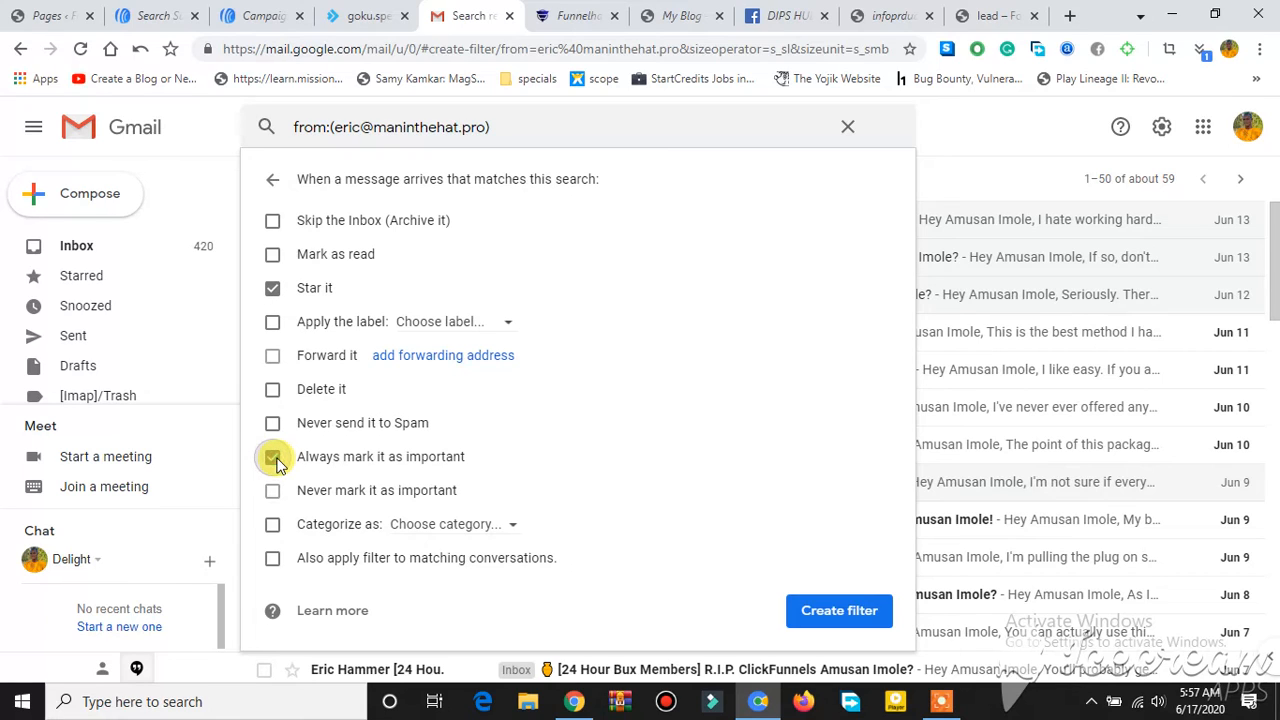
click(272, 456)
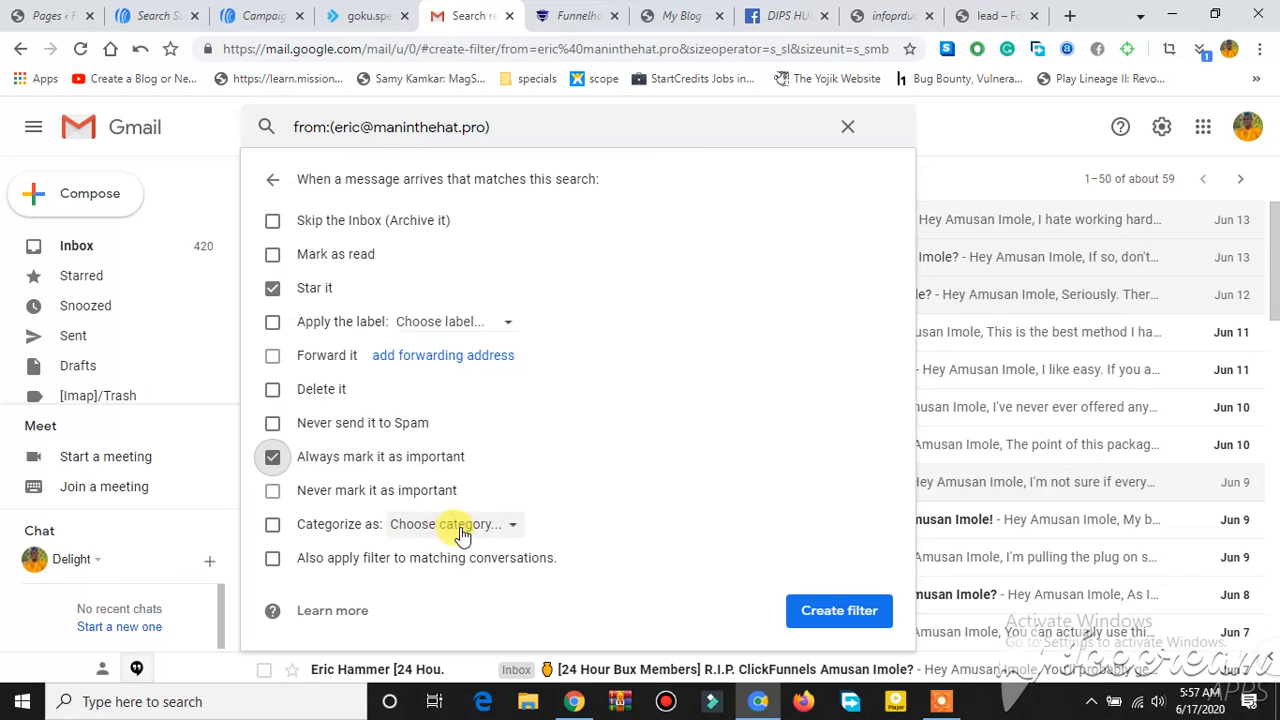
click(272, 524)
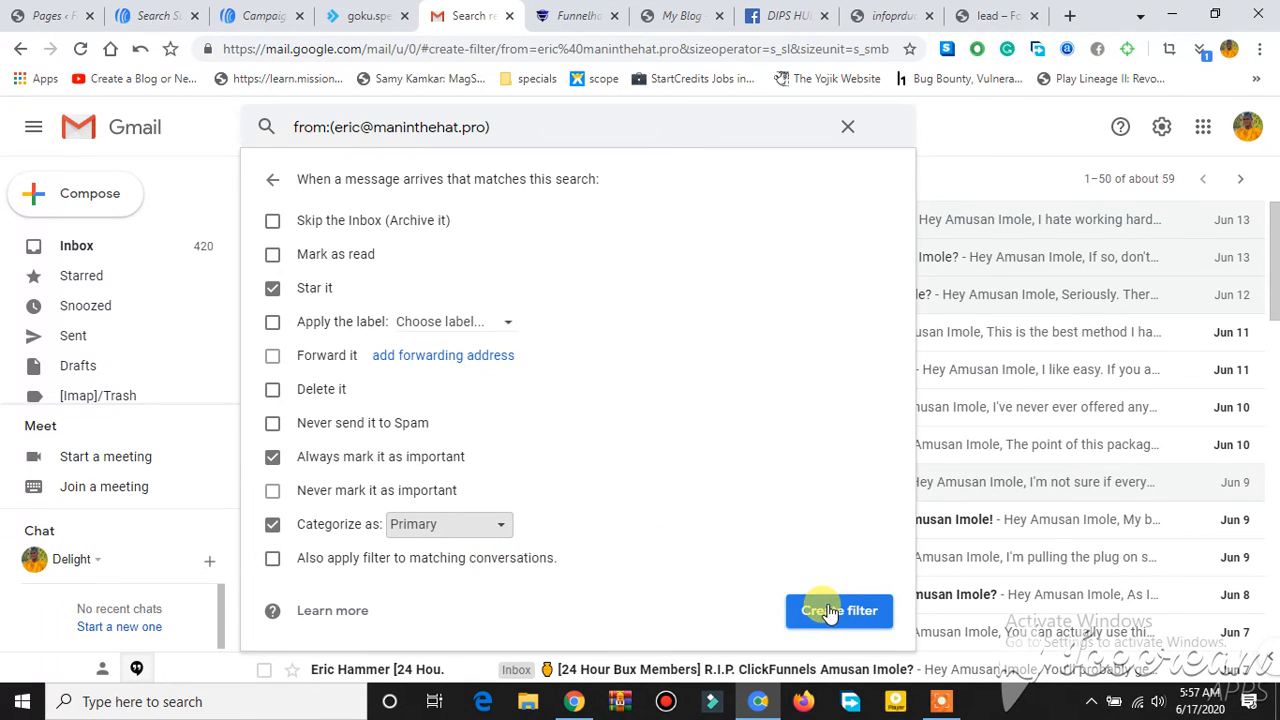
click(838, 610)
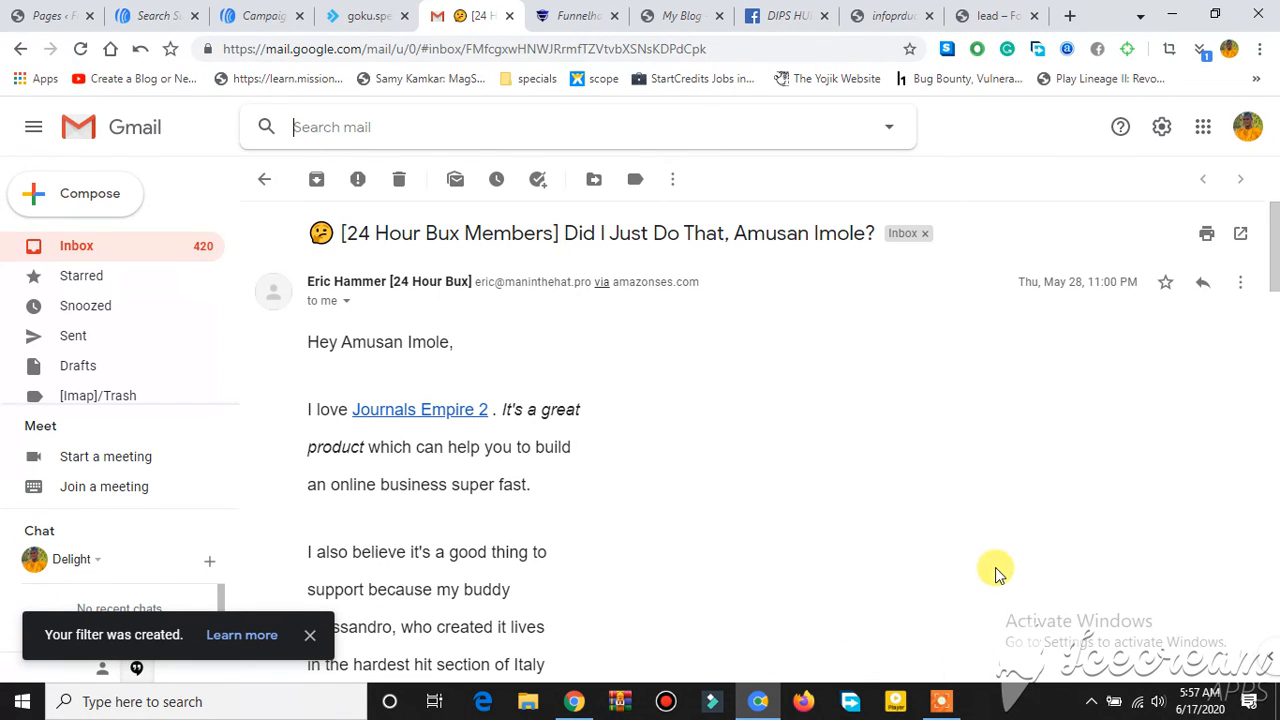
mouse_move(700, 164)
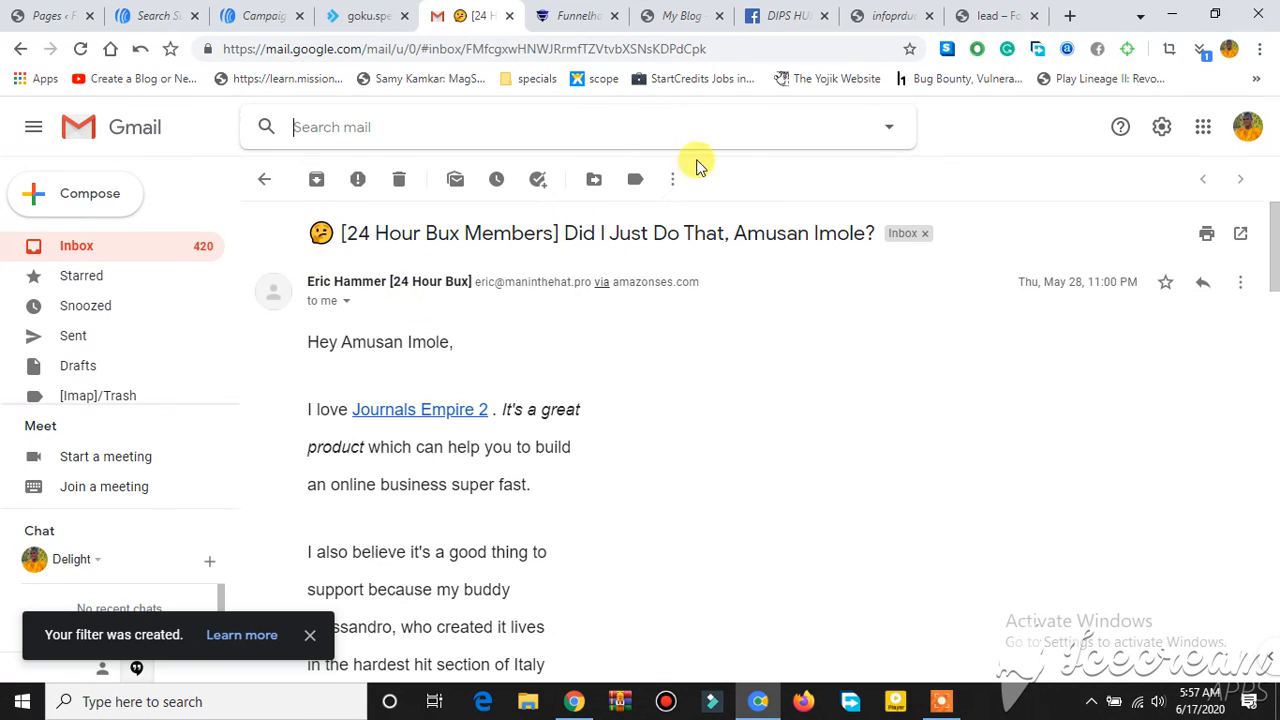